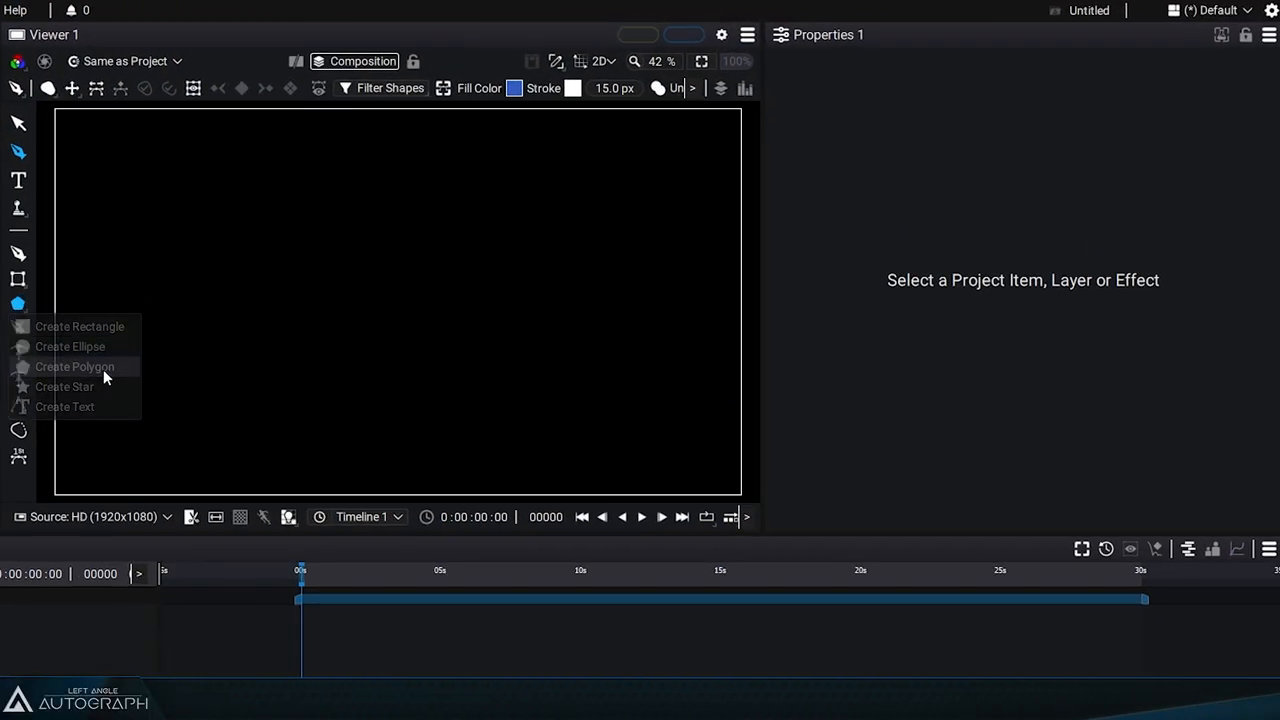
Create a polygon shape, expand Polygon 1 and its Transform, and show the generator settings
click(74, 366)
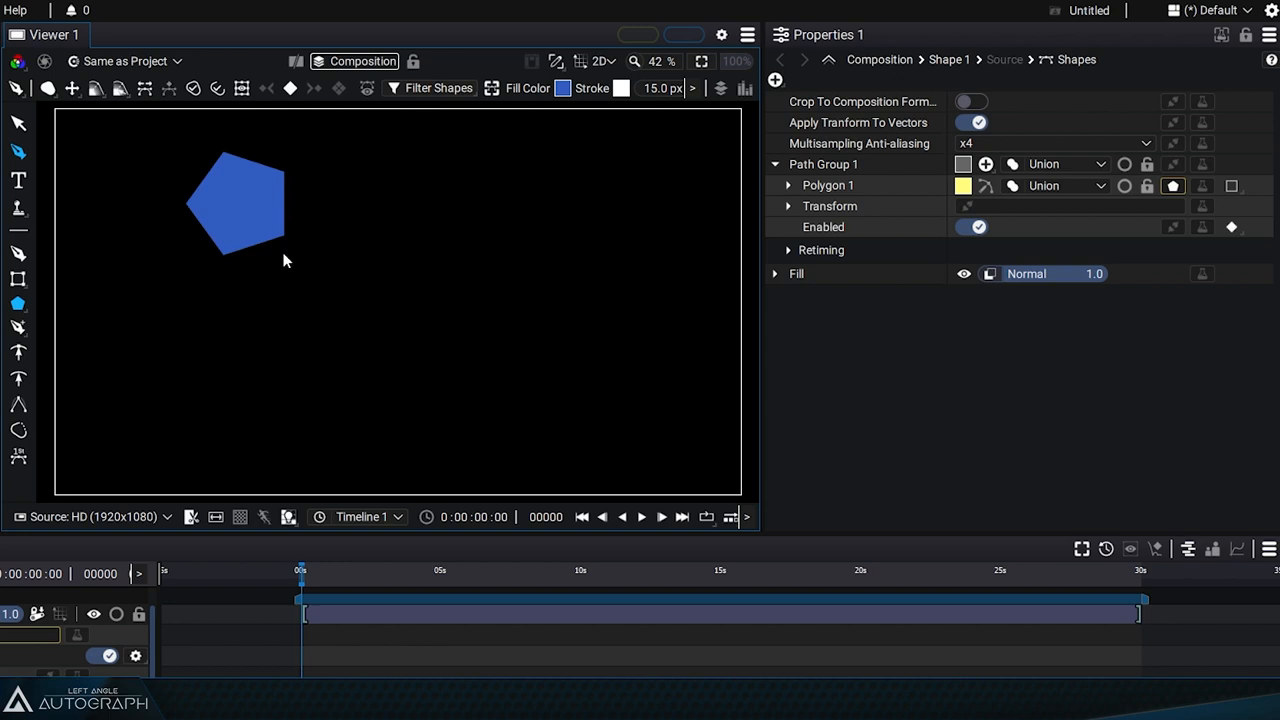
click(788, 185)
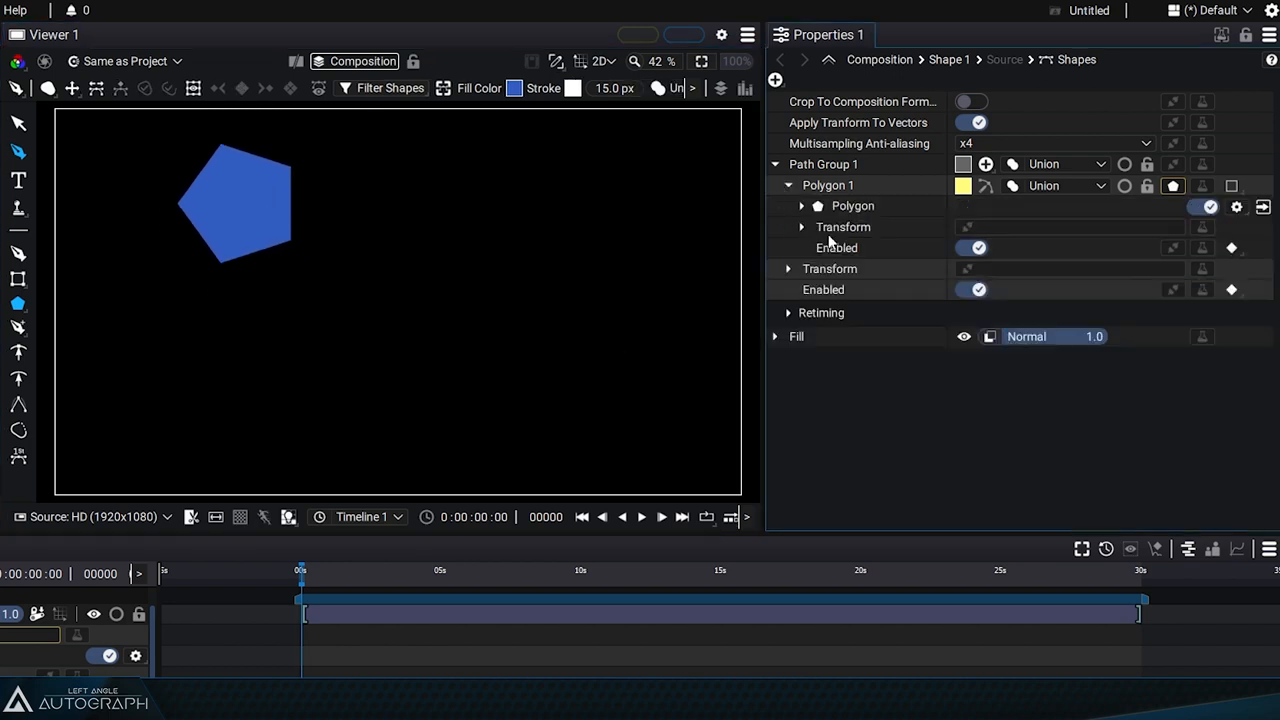
click(801, 227)
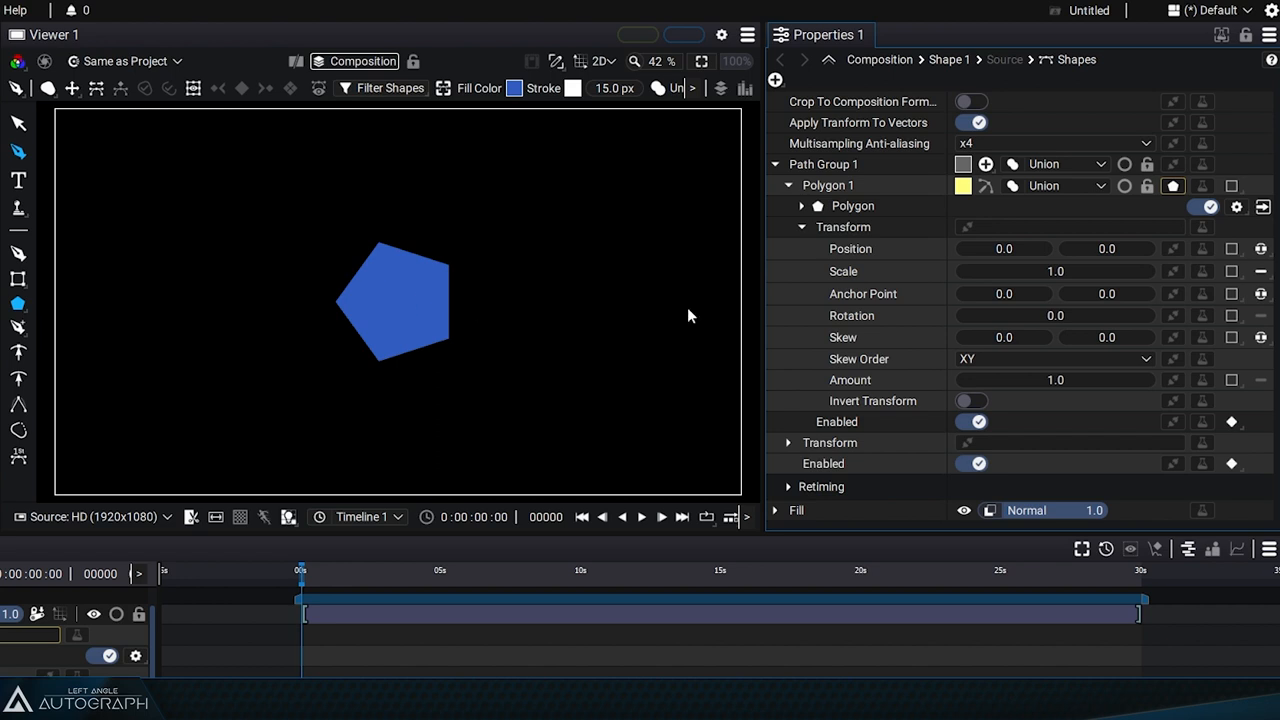
click(853, 205)
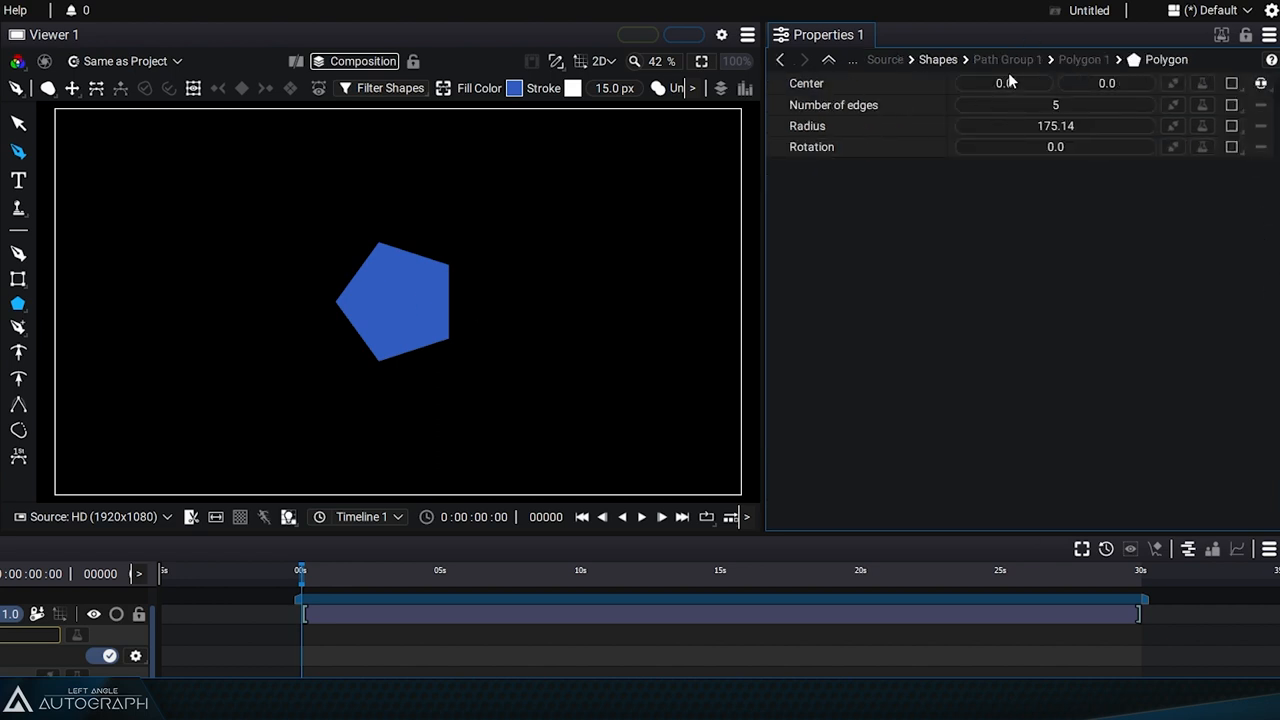
mouse_move(1095, 90)
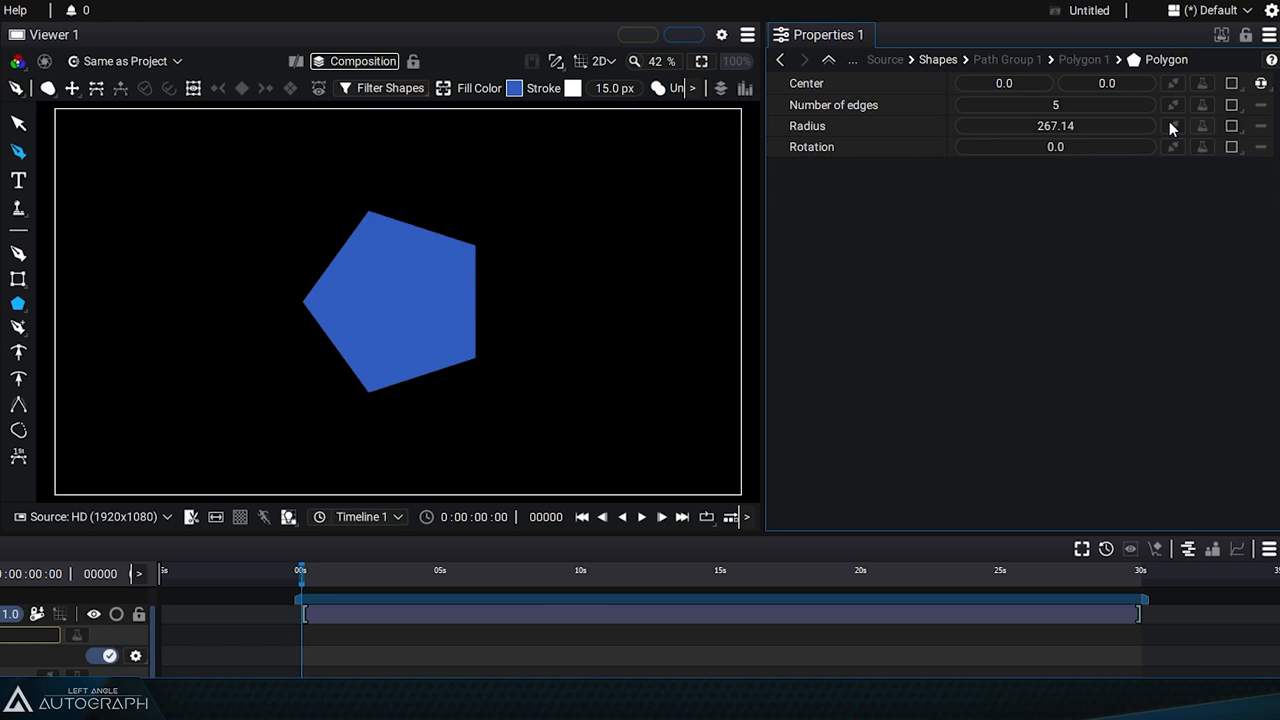
Drag the Number of edges value down to 3, turning the polygon into a triangle
drag(1055, 146, 1023, 146)
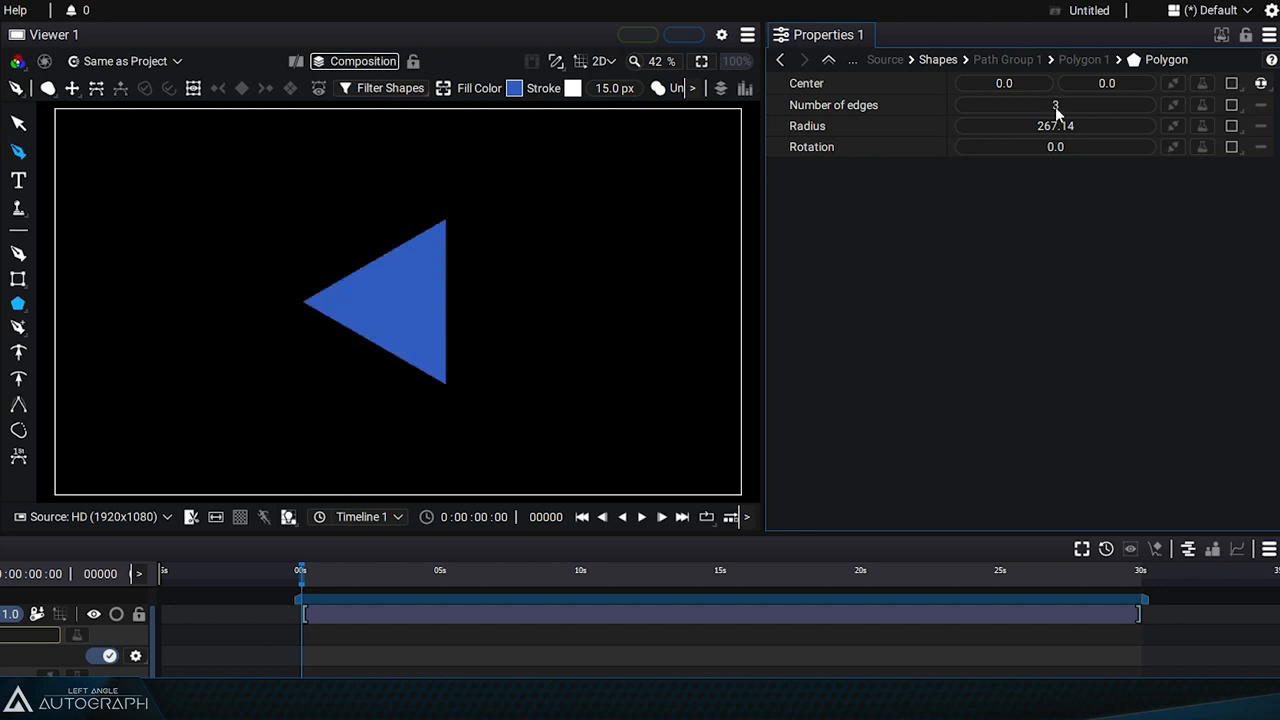
Edit the Number of edges field to make the polygon a six-sided hexagon
text(7)
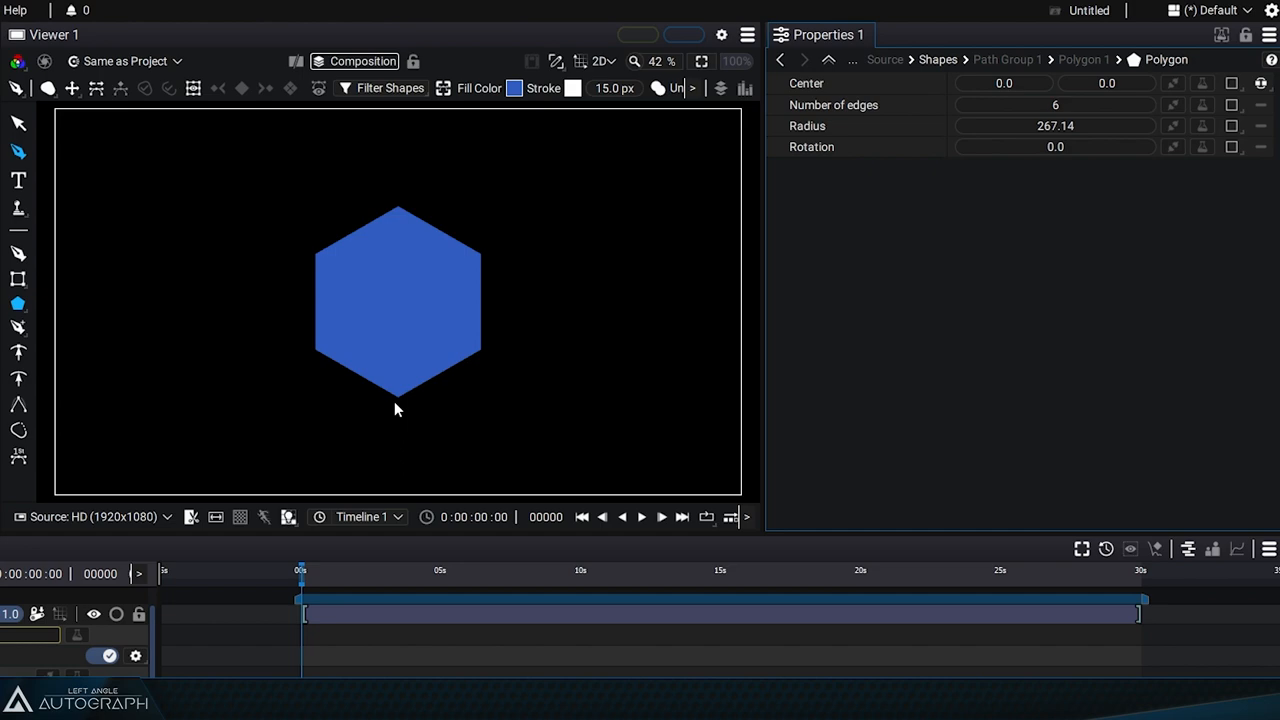
mouse_move(360, 268)
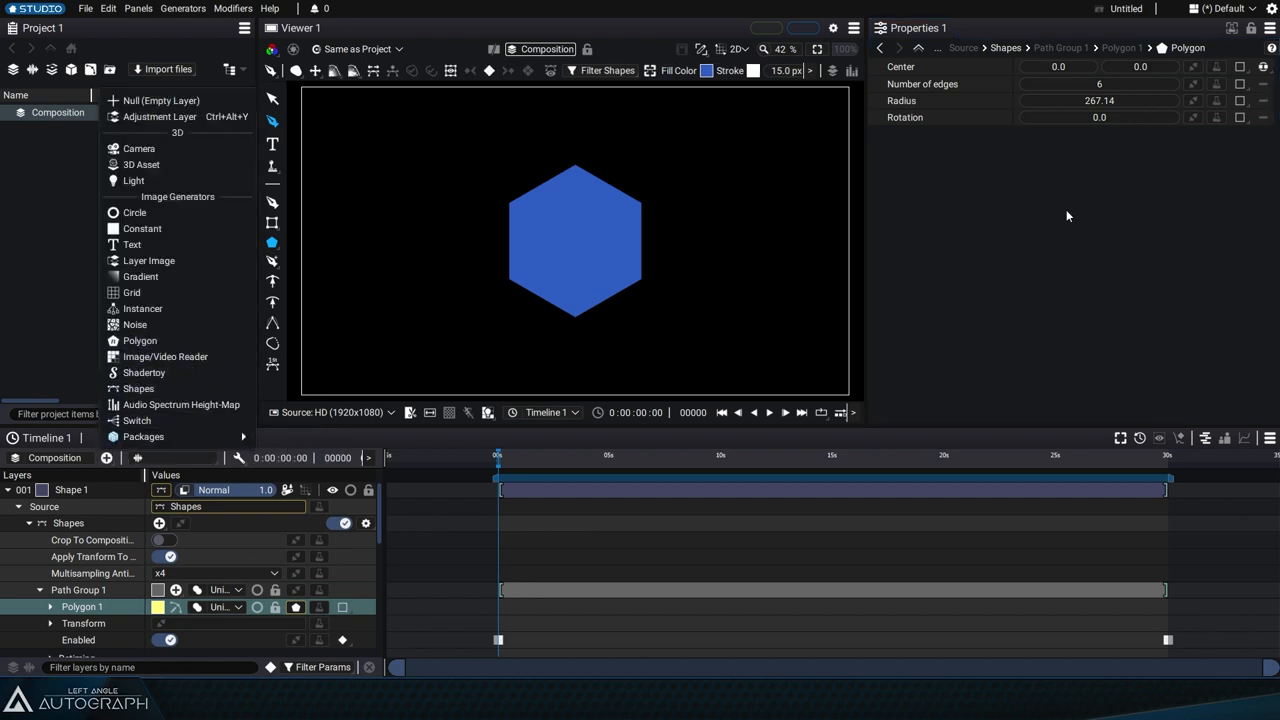
click(1100, 84)
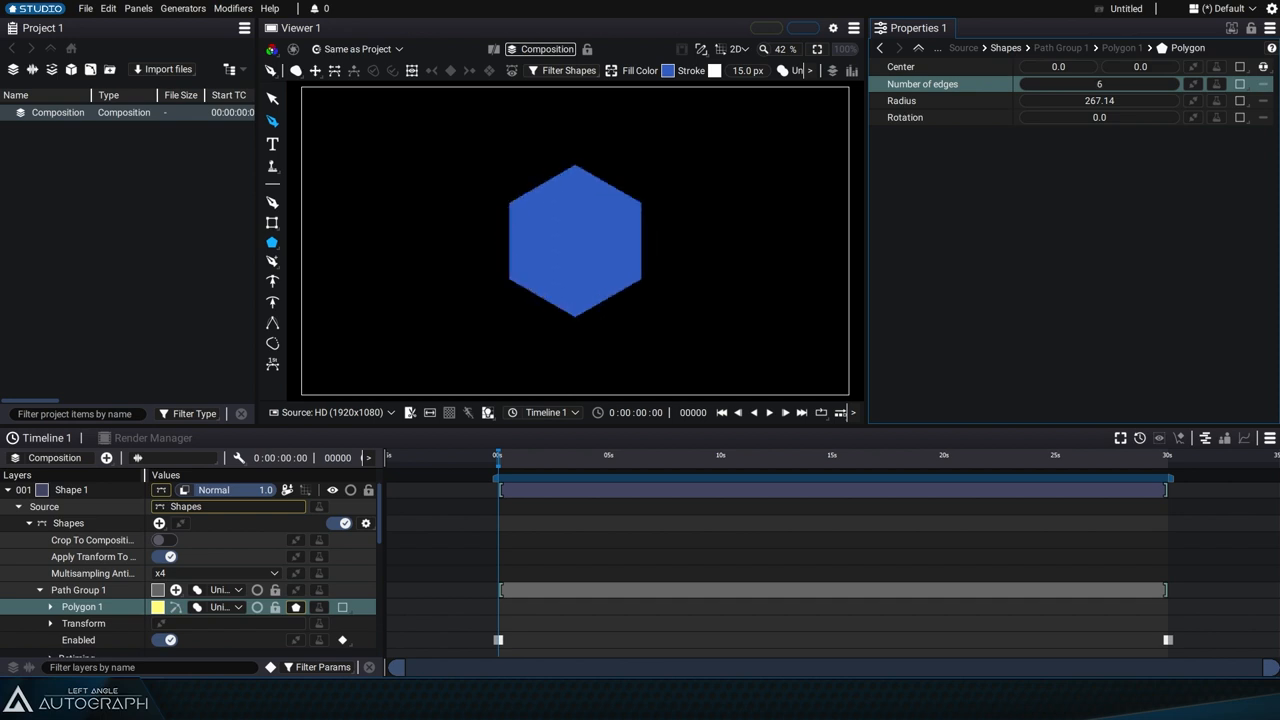
click(8, 490)
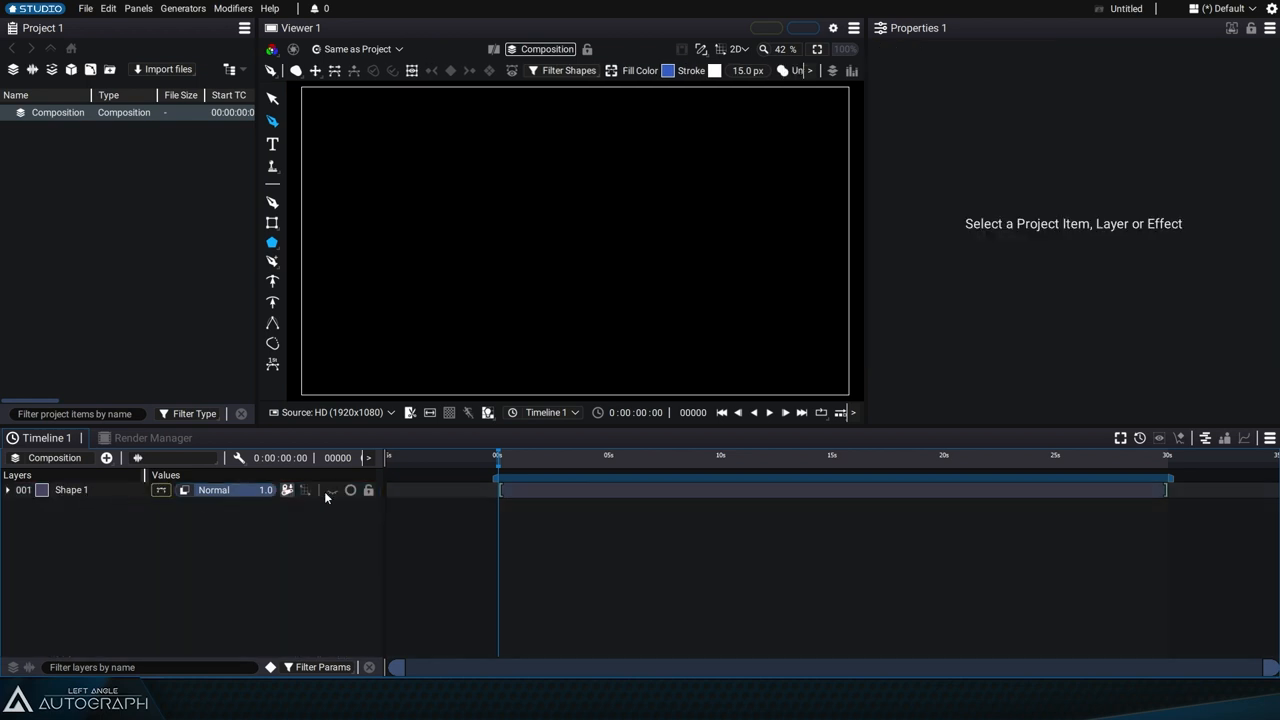
click(8, 489)
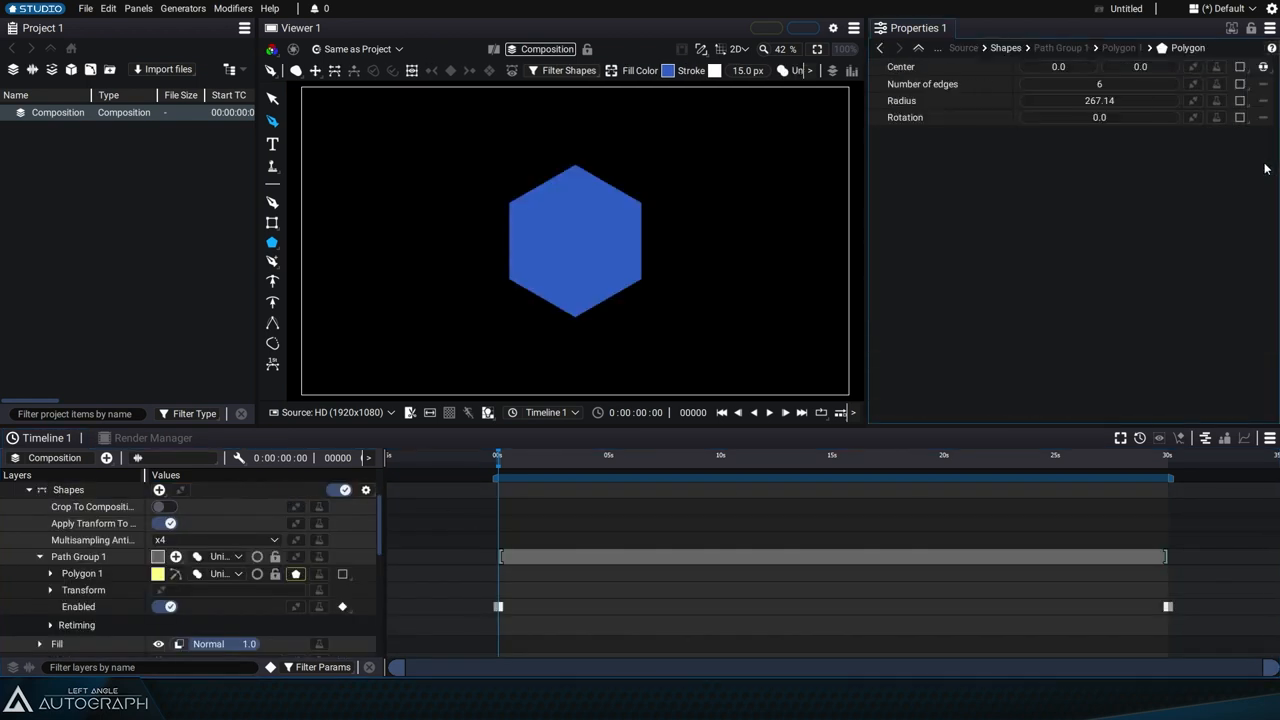